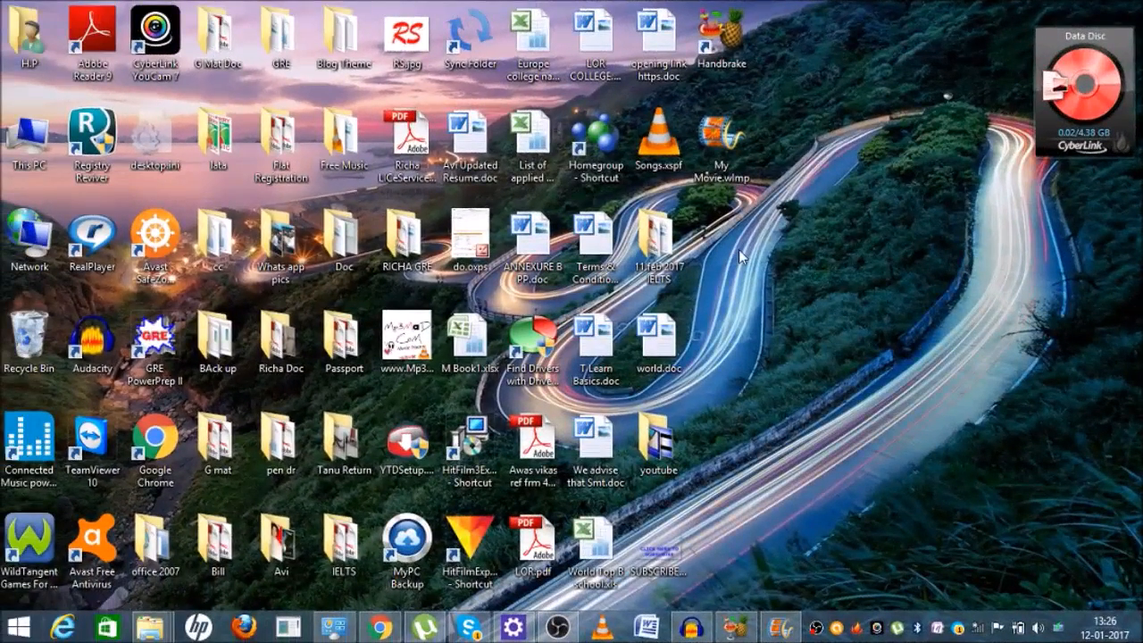
mouse_move(844, 70)
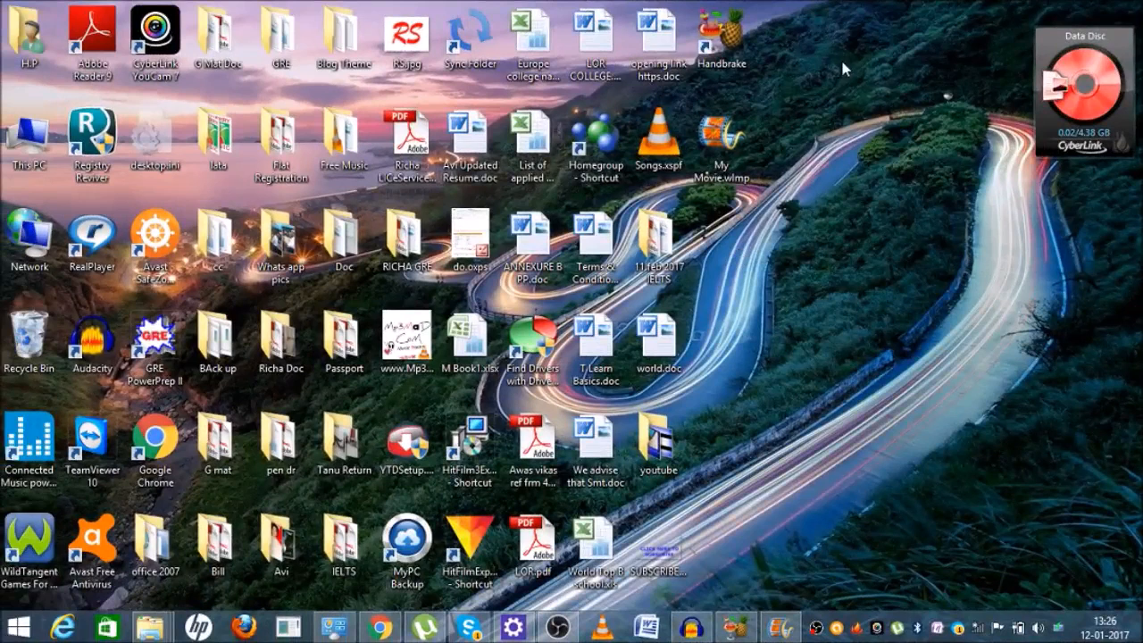
mouse_move(831, 366)
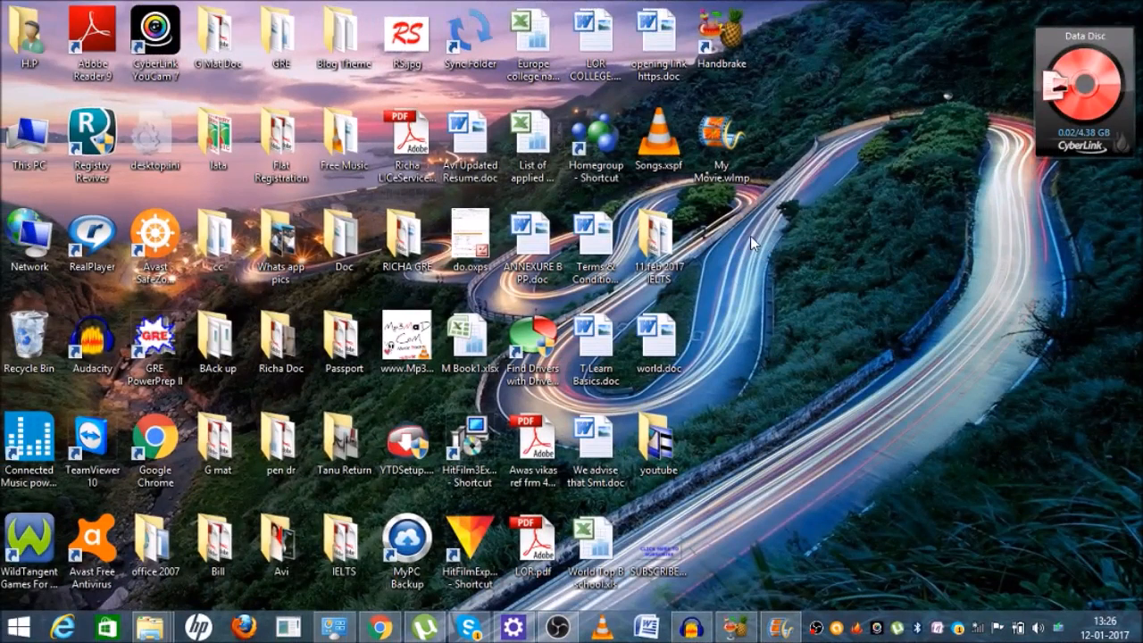
mouse_move(746, 239)
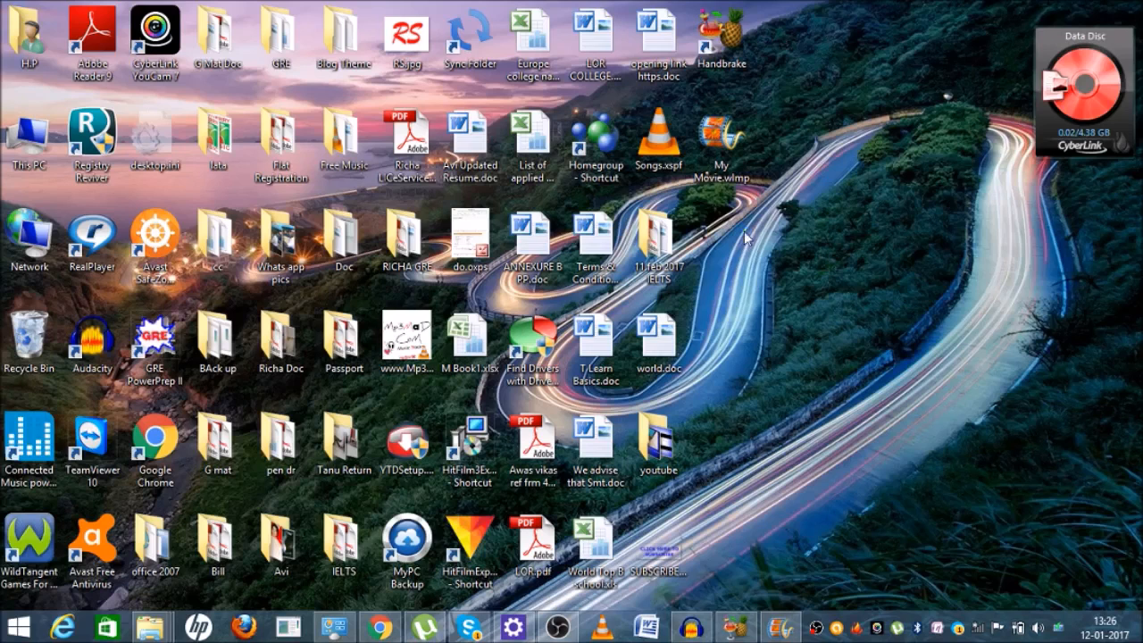
Create a new folder on the desktop from the desktop's New > Folder menu
right_click(750, 236)
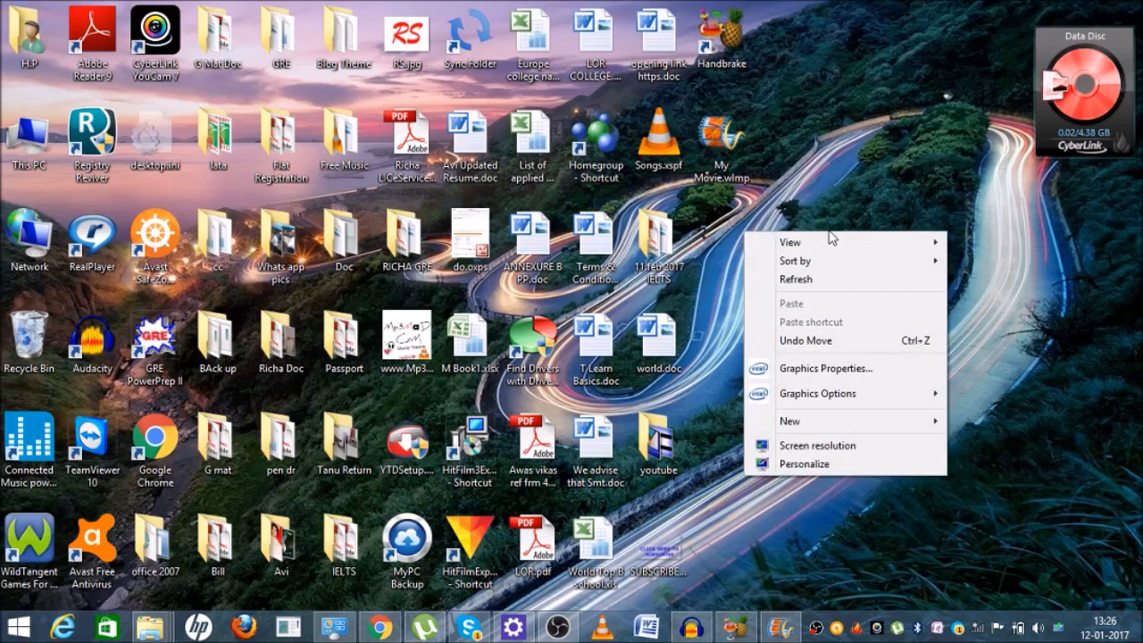
mouse_move(830, 421)
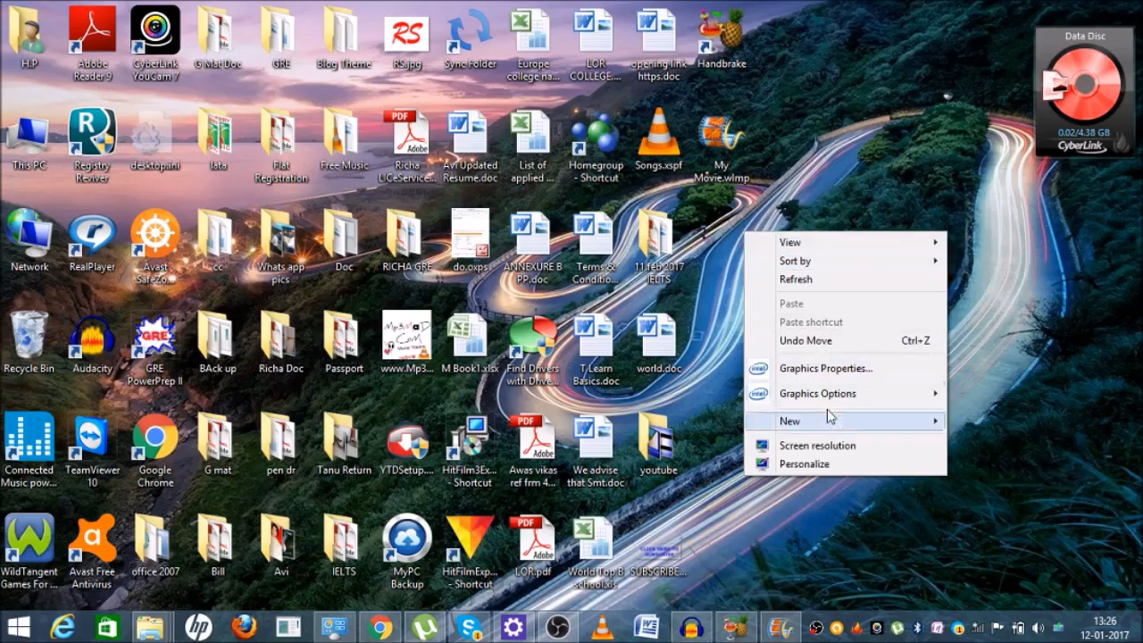
mouse_move(844, 260)
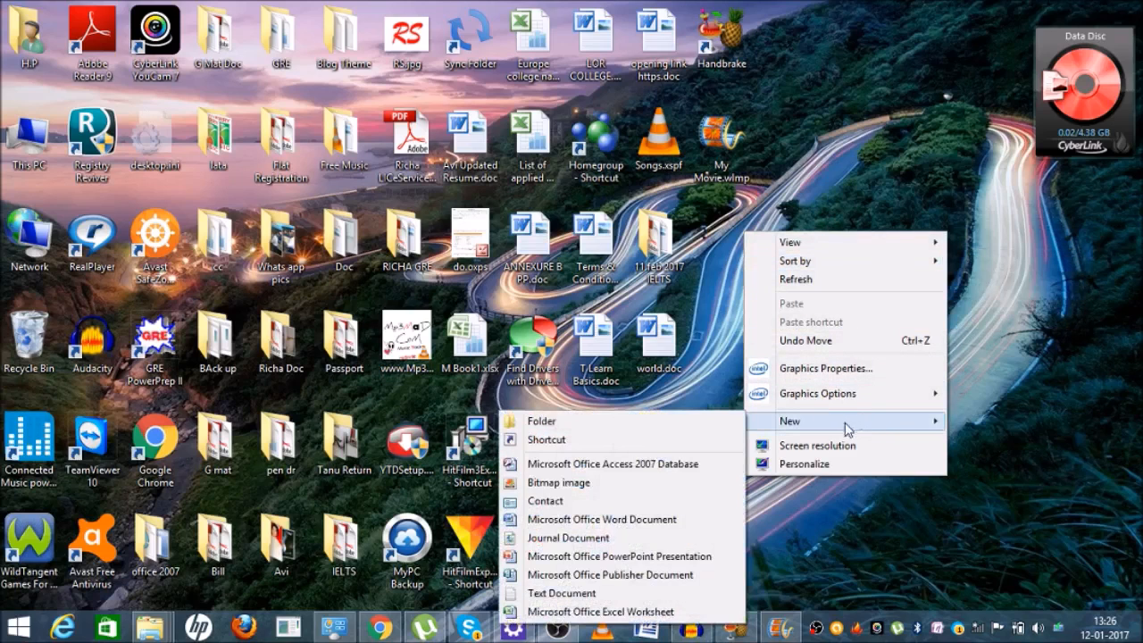
mouse_move(820, 430)
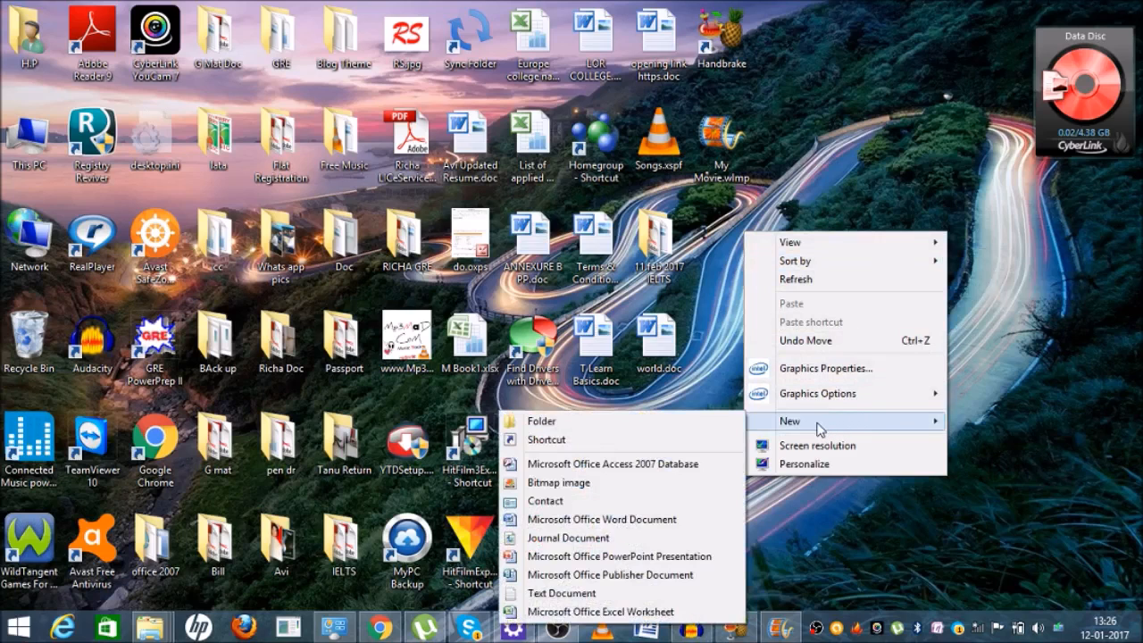
mouse_move(822, 429)
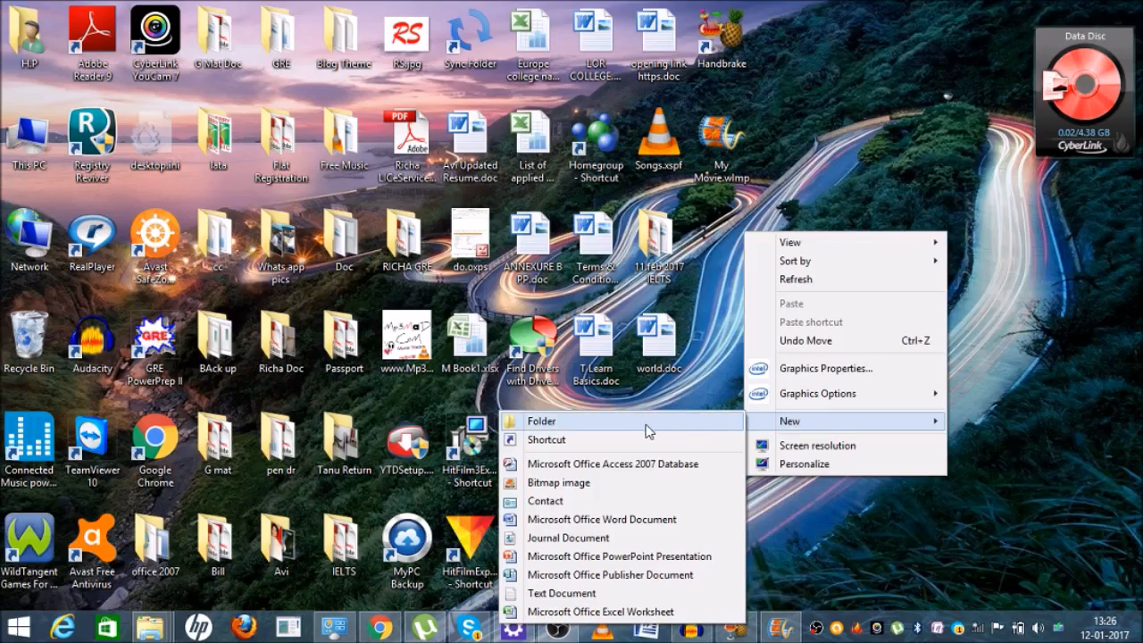
left_click(840, 364)
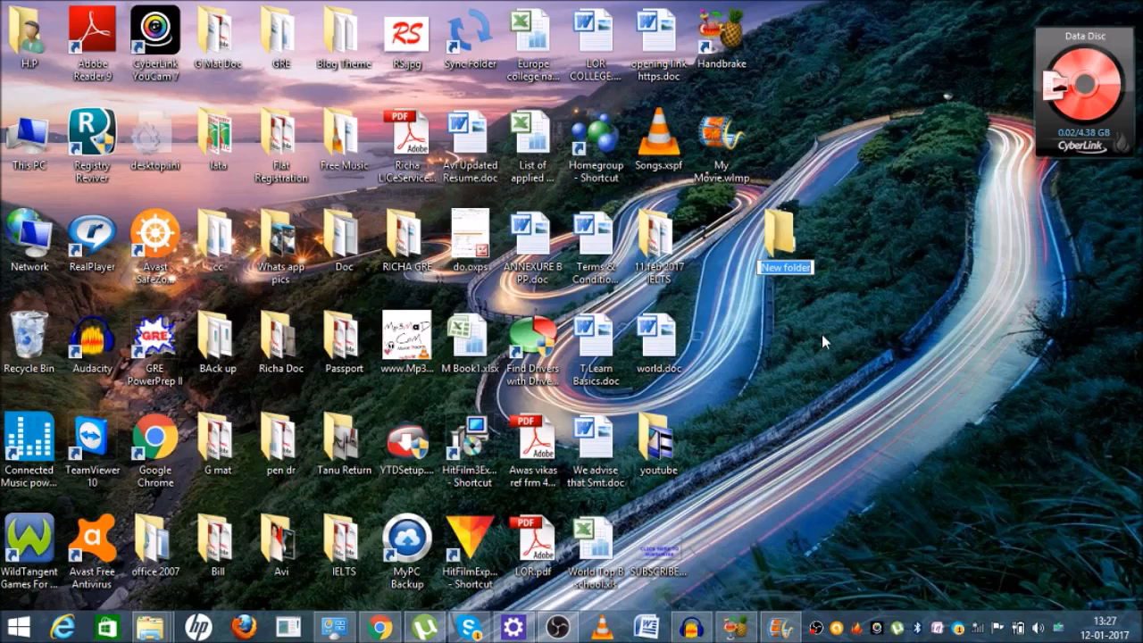
Type 'Download' as the new folder's name
type("deskt")
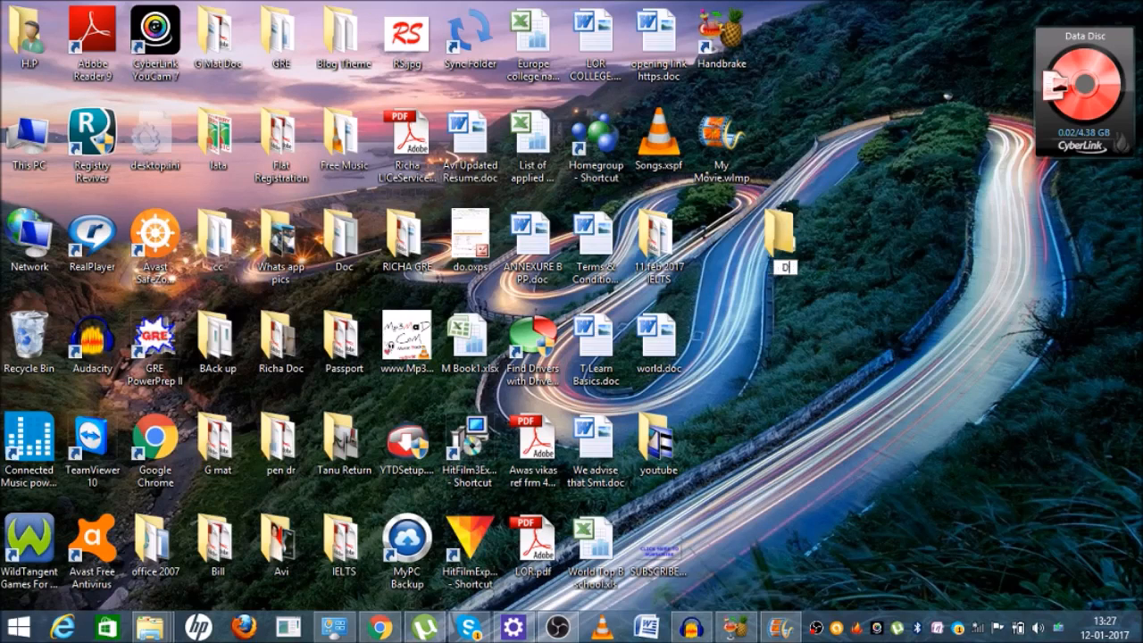
type("Download")
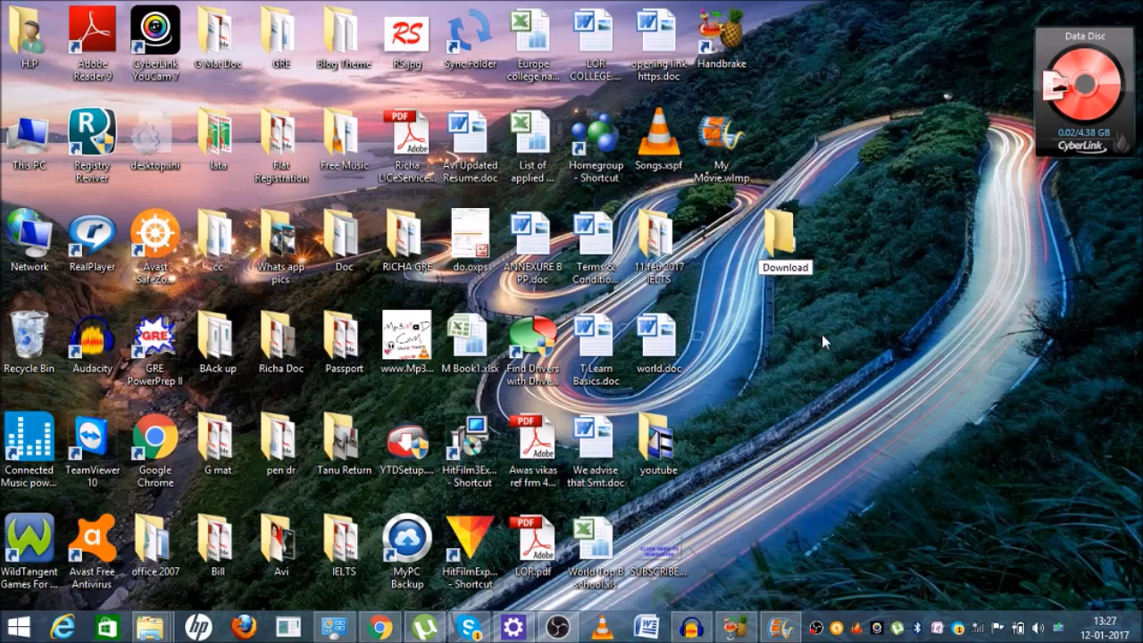
mouse_move(837, 308)
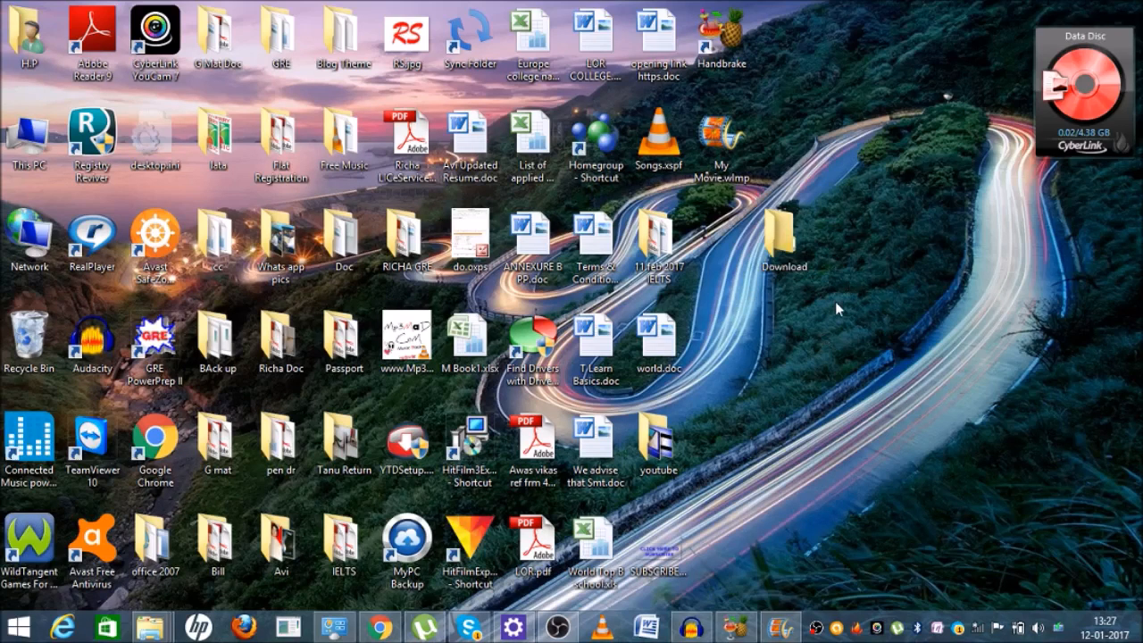
mouse_move(817, 294)
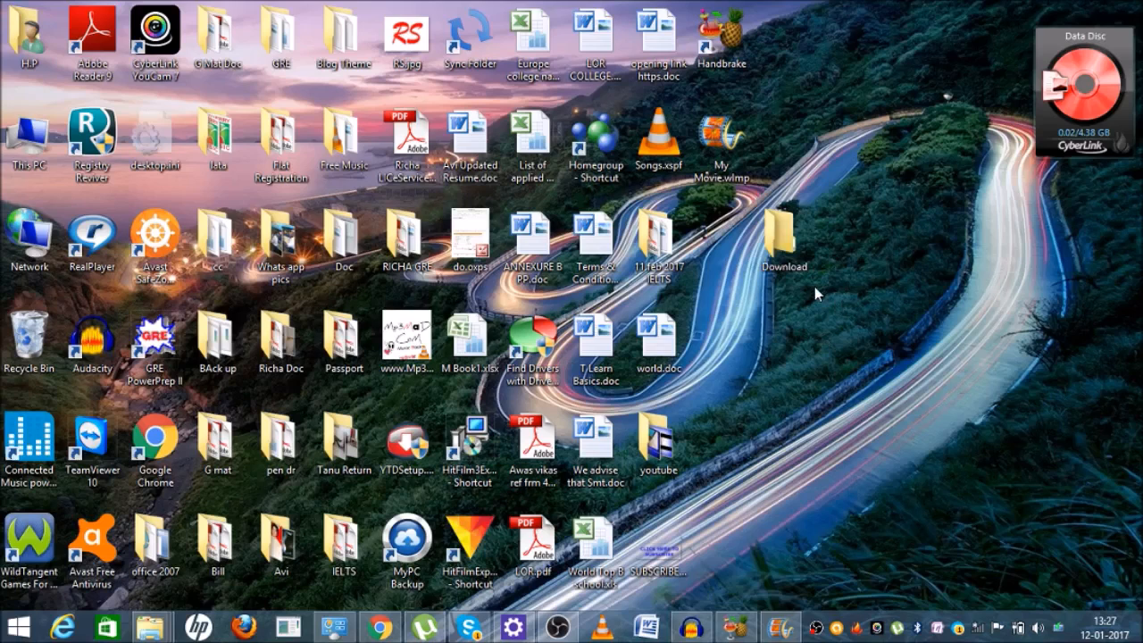
mouse_move(659, 390)
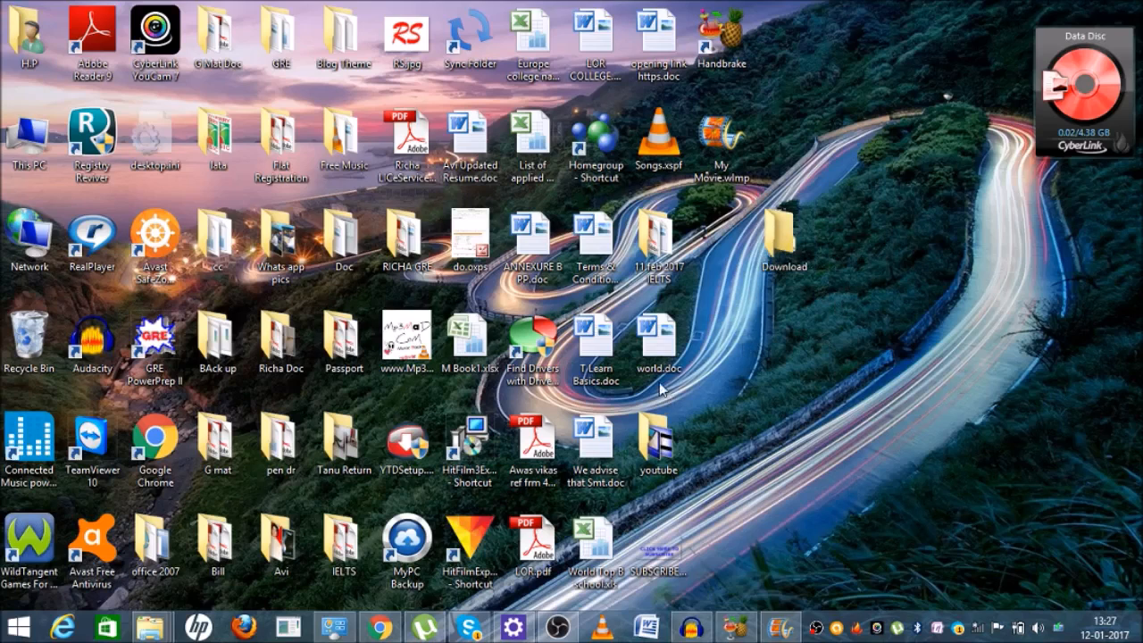
mouse_move(658, 344)
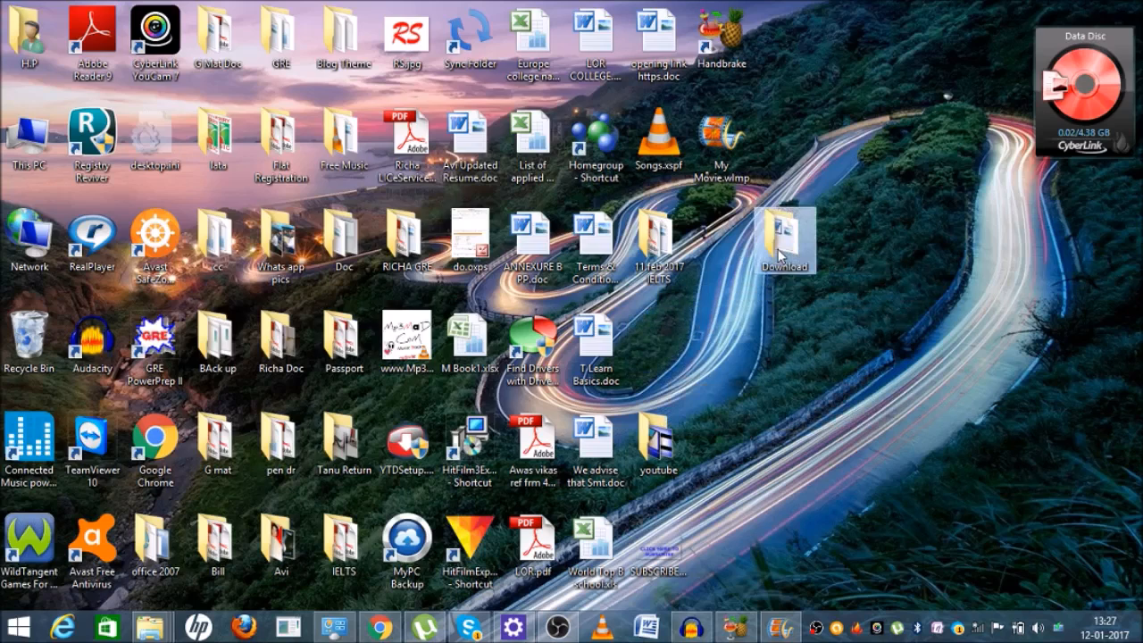
double_click(783, 235)
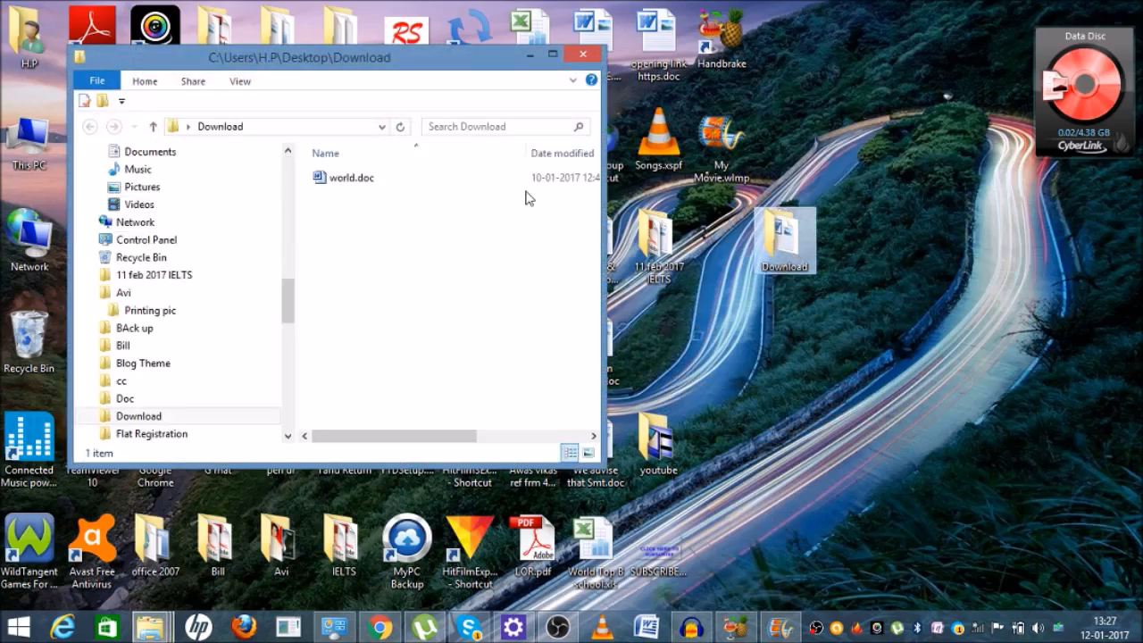
left_click(582, 53)
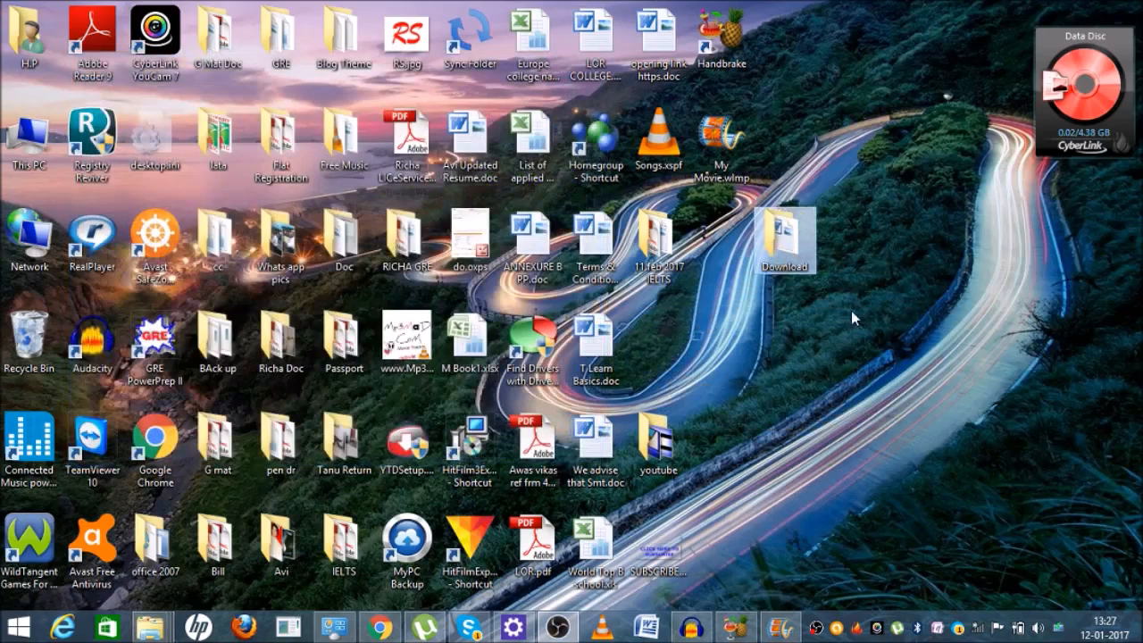
mouse_move(929, 373)
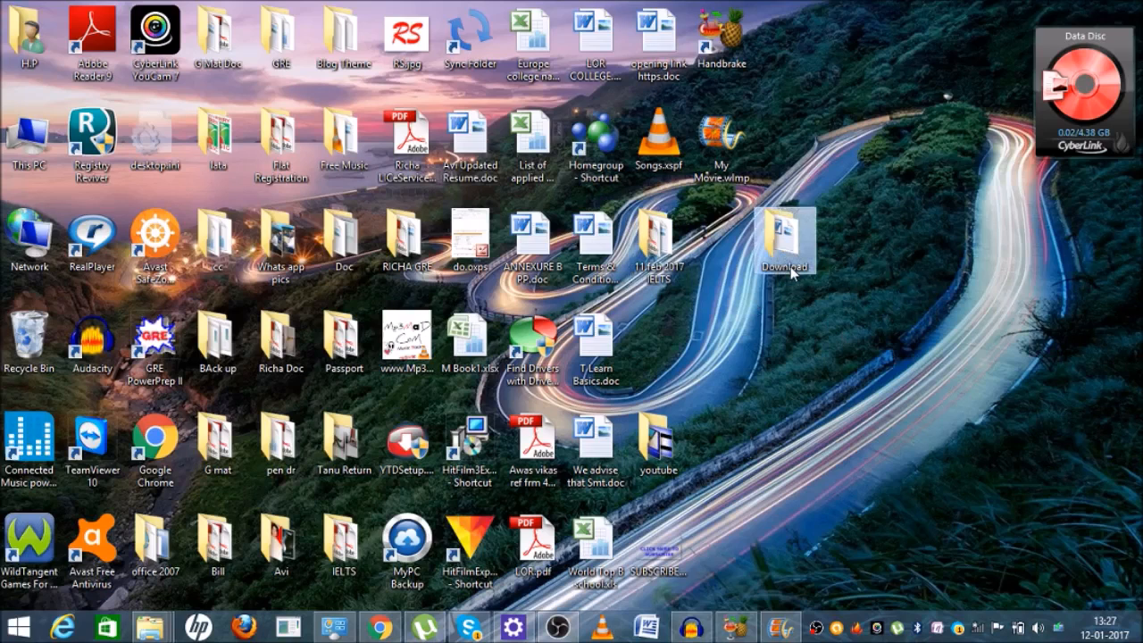
Put the Download folder's name into edit mode via its context menu Rename
right_click(784, 241)
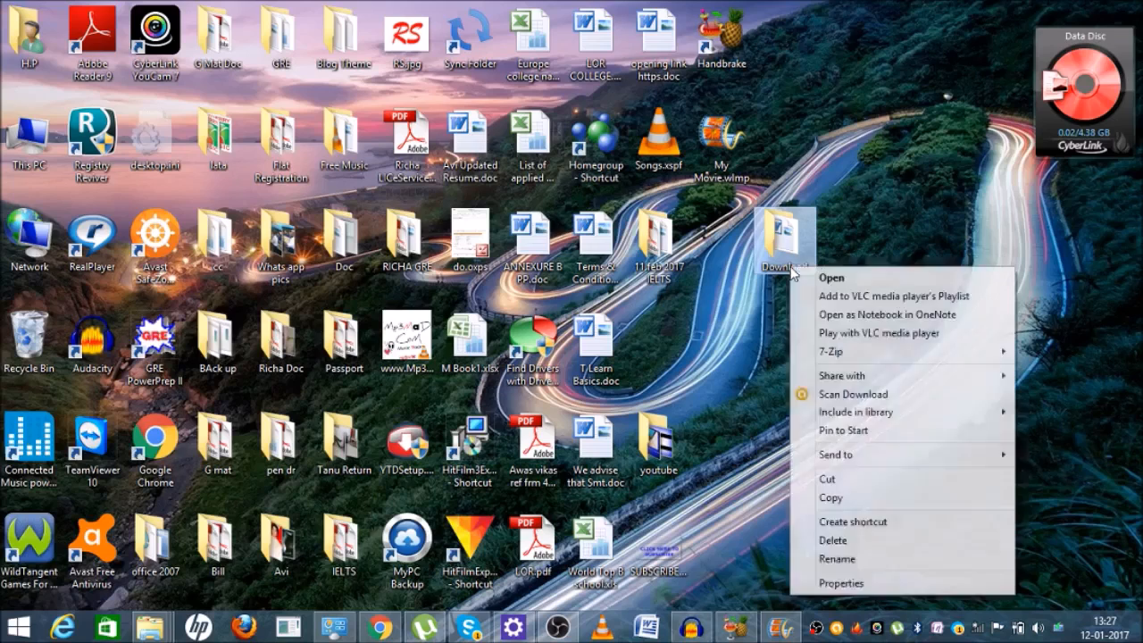
mouse_move(873, 497)
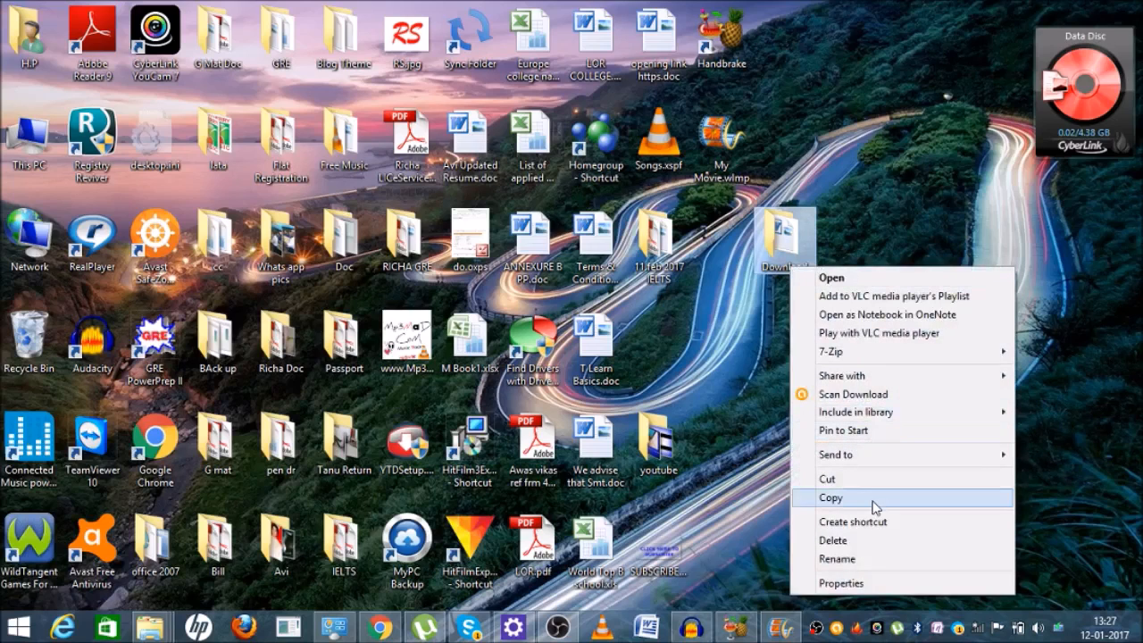
mouse_move(872, 559)
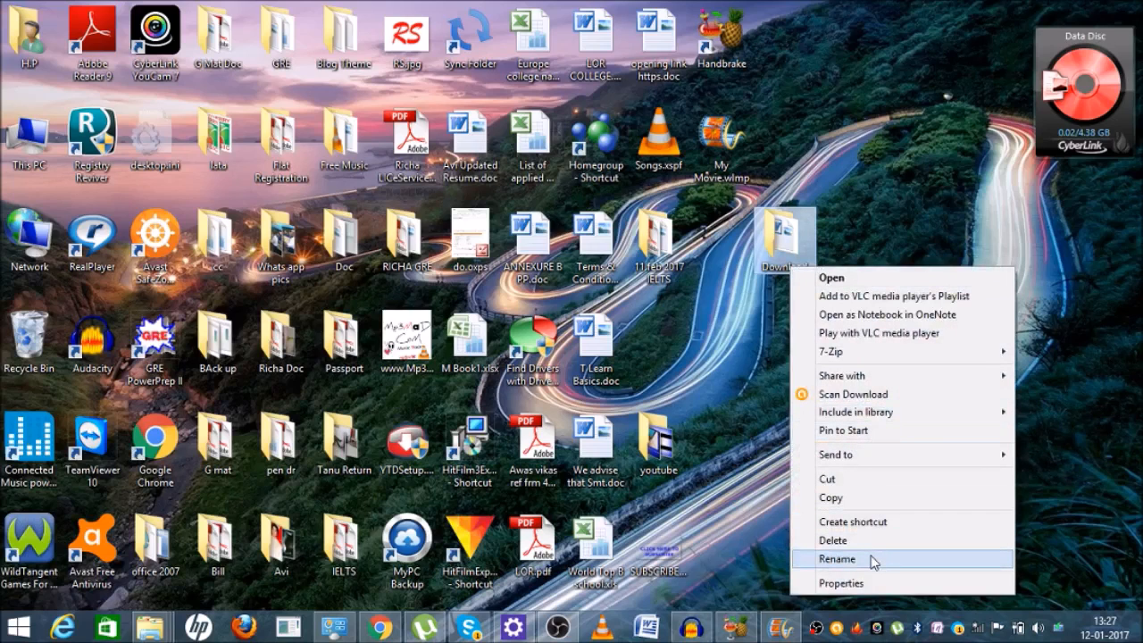
left_click(837, 559)
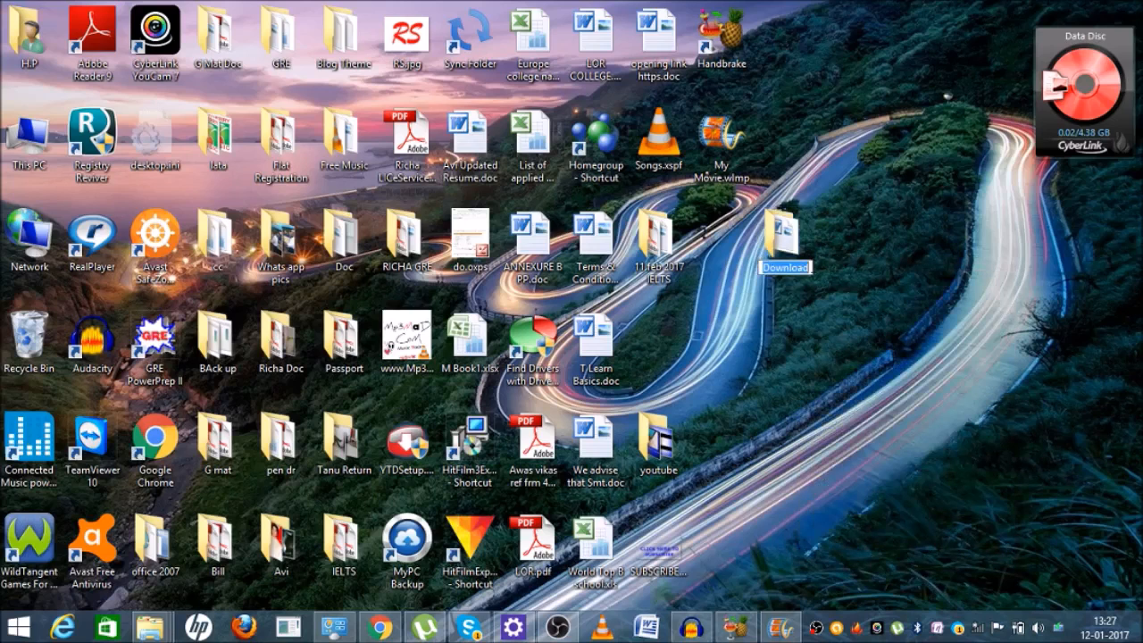
mouse_move(733, 274)
type("Desktop")
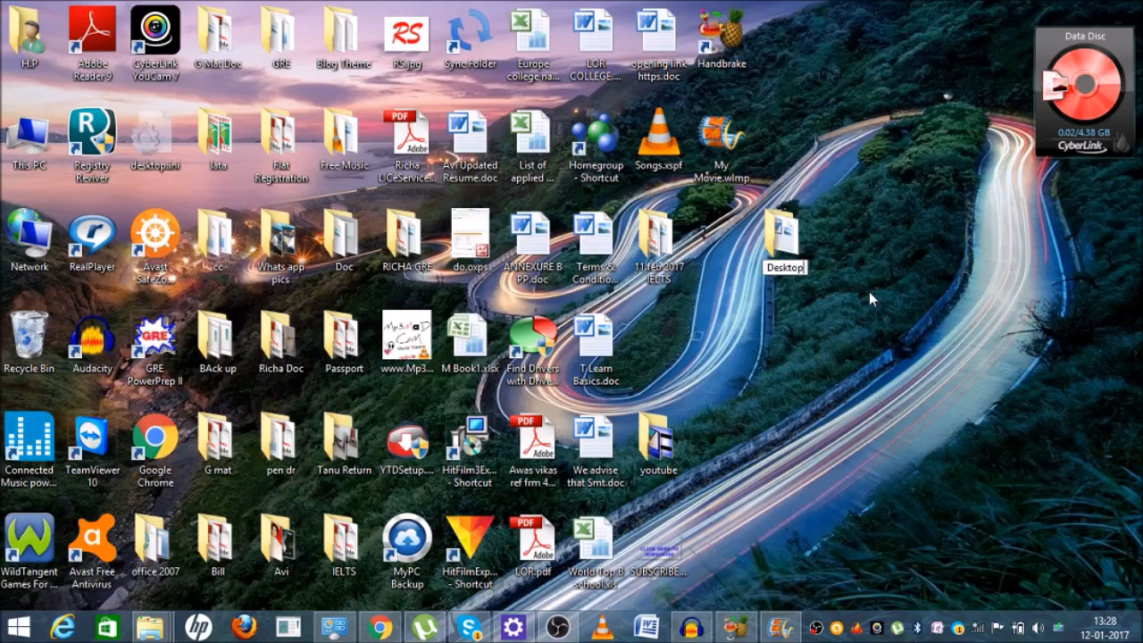
mouse_move(811, 298)
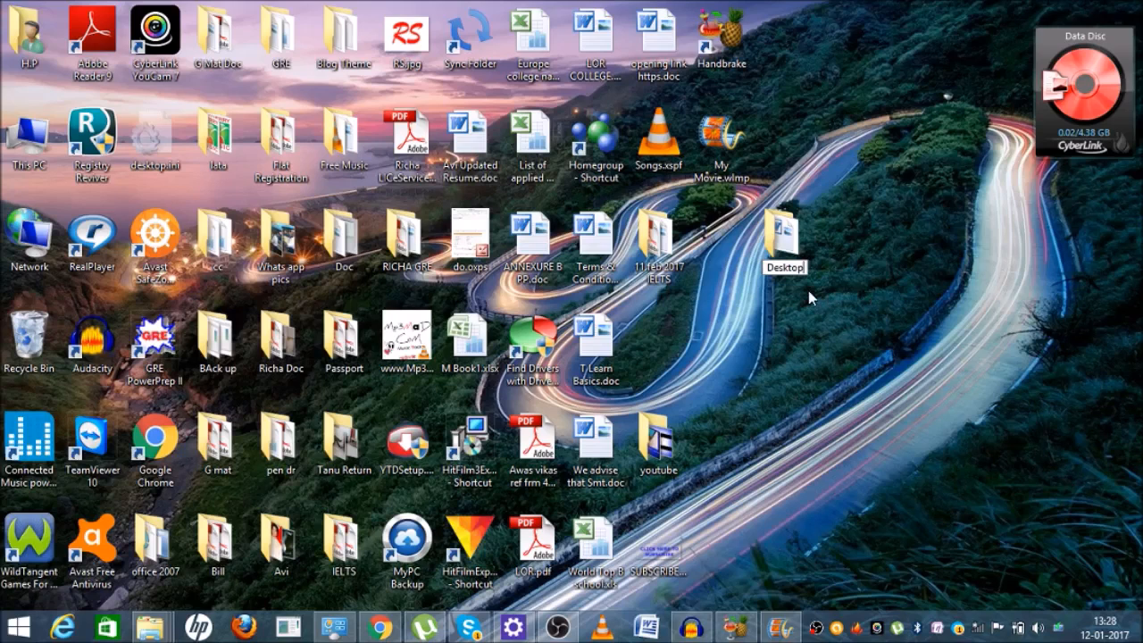
mouse_move(777, 321)
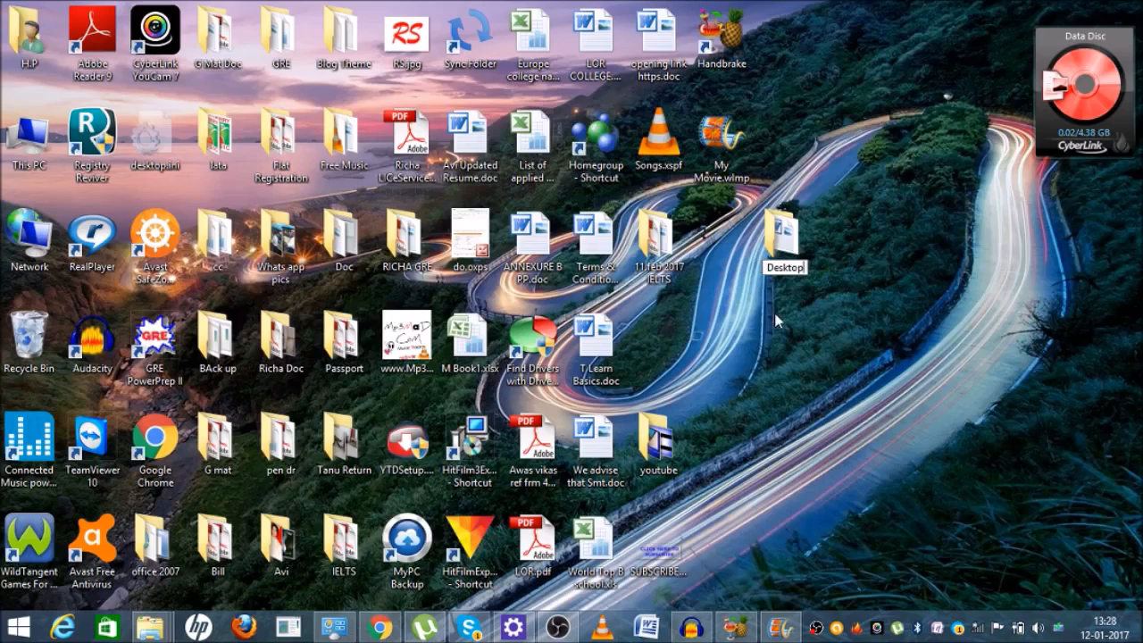
Select the Desktop folder and open its context menu
left_click(784, 232)
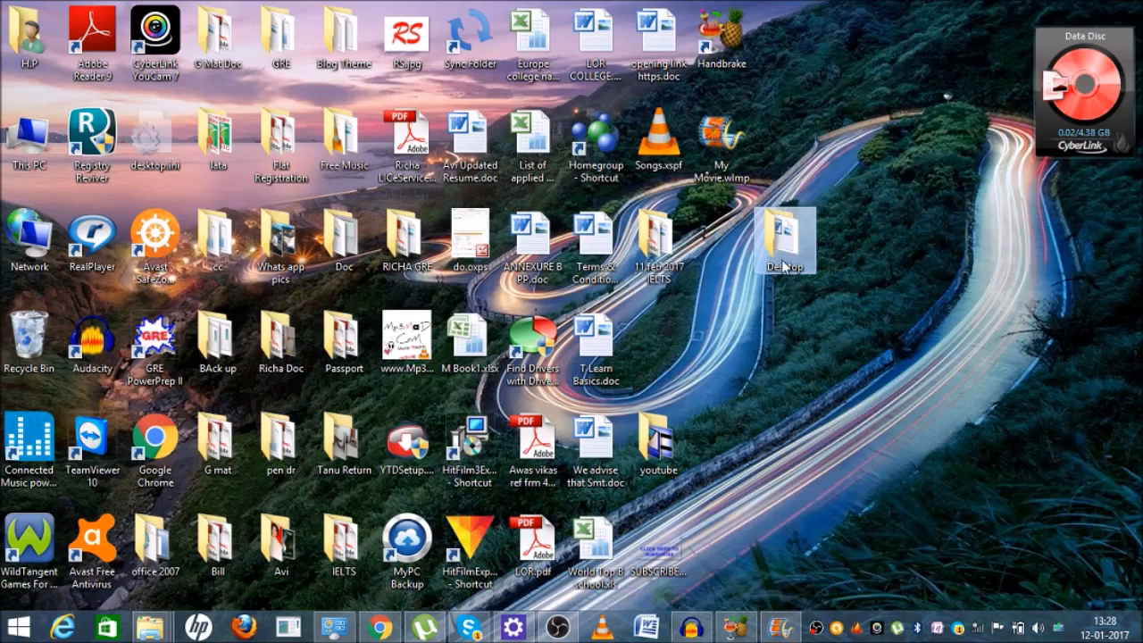
right_click(785, 237)
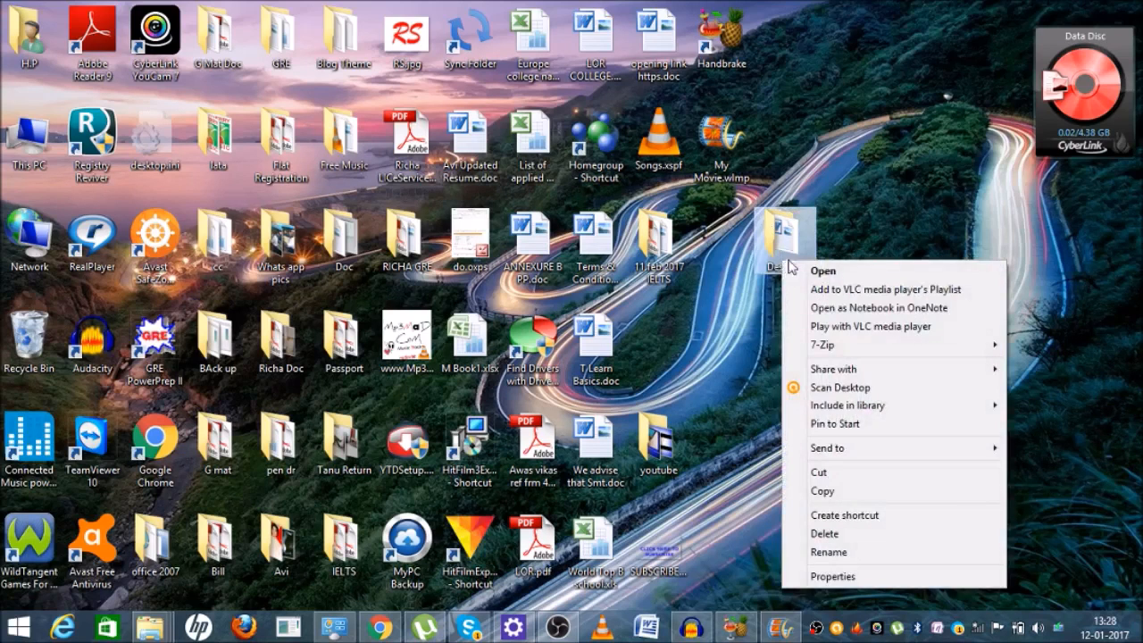
mouse_move(884, 473)
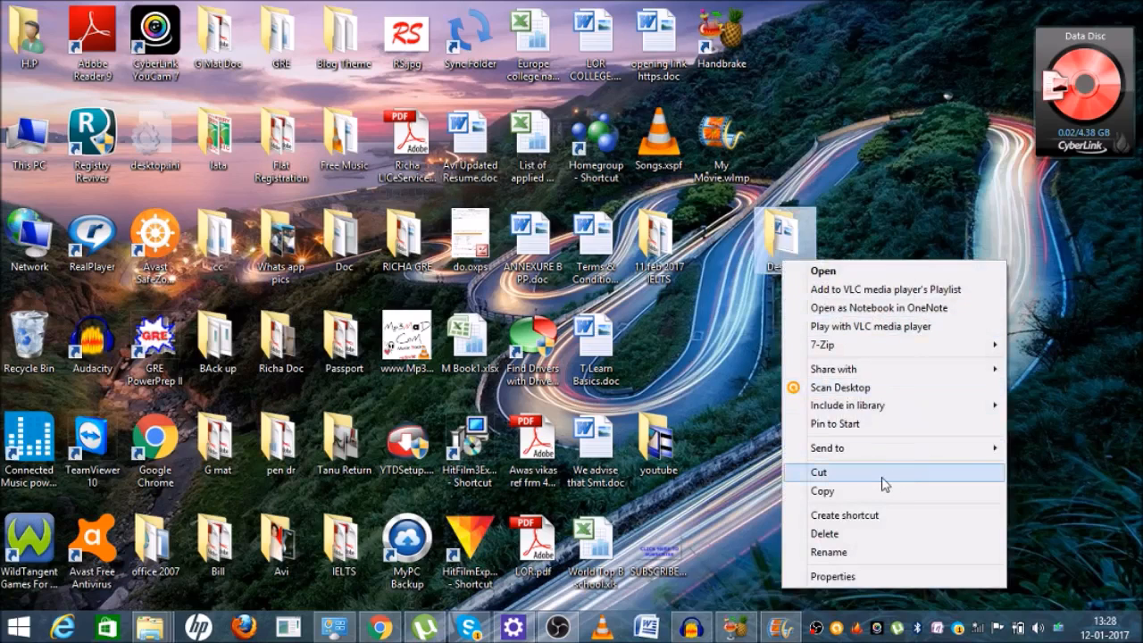
mouse_move(905, 533)
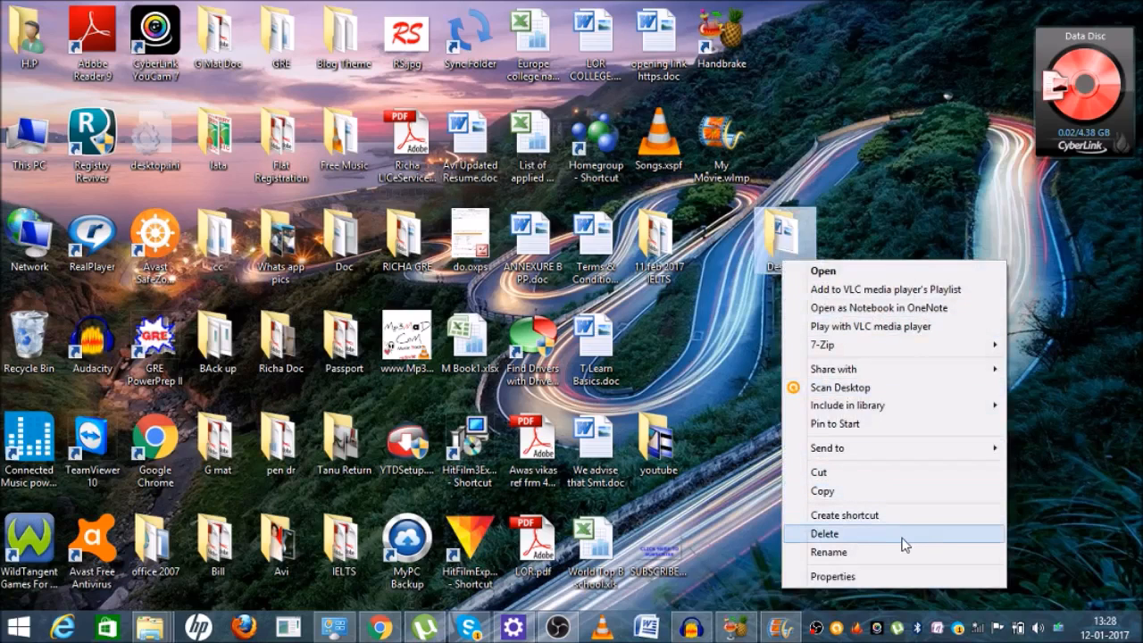
mouse_move(907, 576)
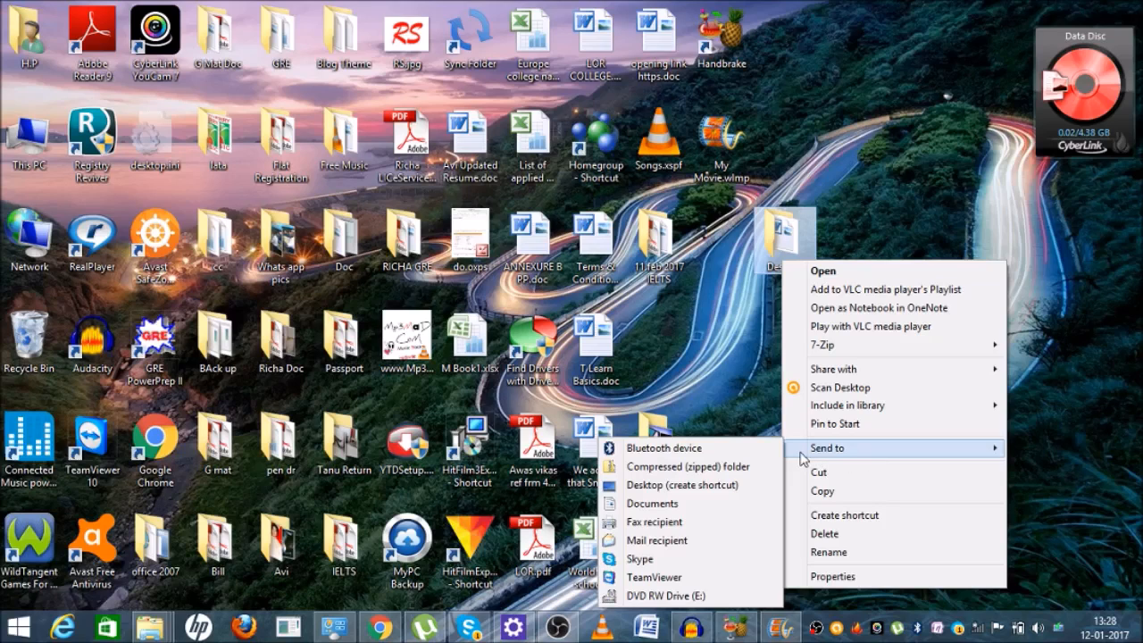
mouse_move(688, 467)
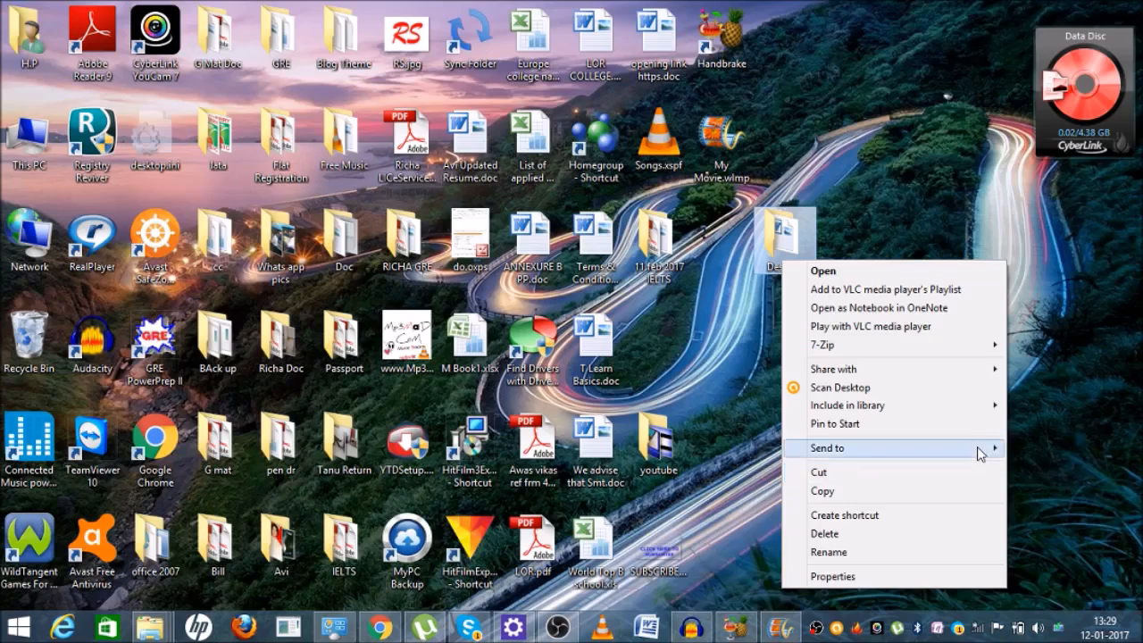
Open the Send to submenu listing destinations like compressed folder, Documents and DVD drive
left_click(828, 448)
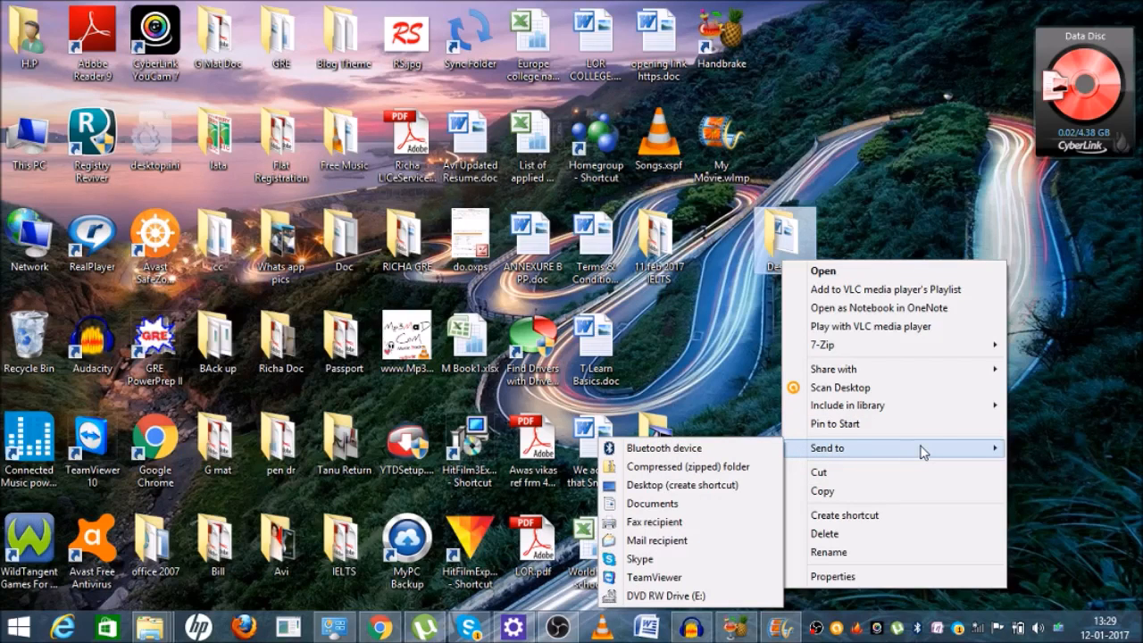
mouse_move(961, 451)
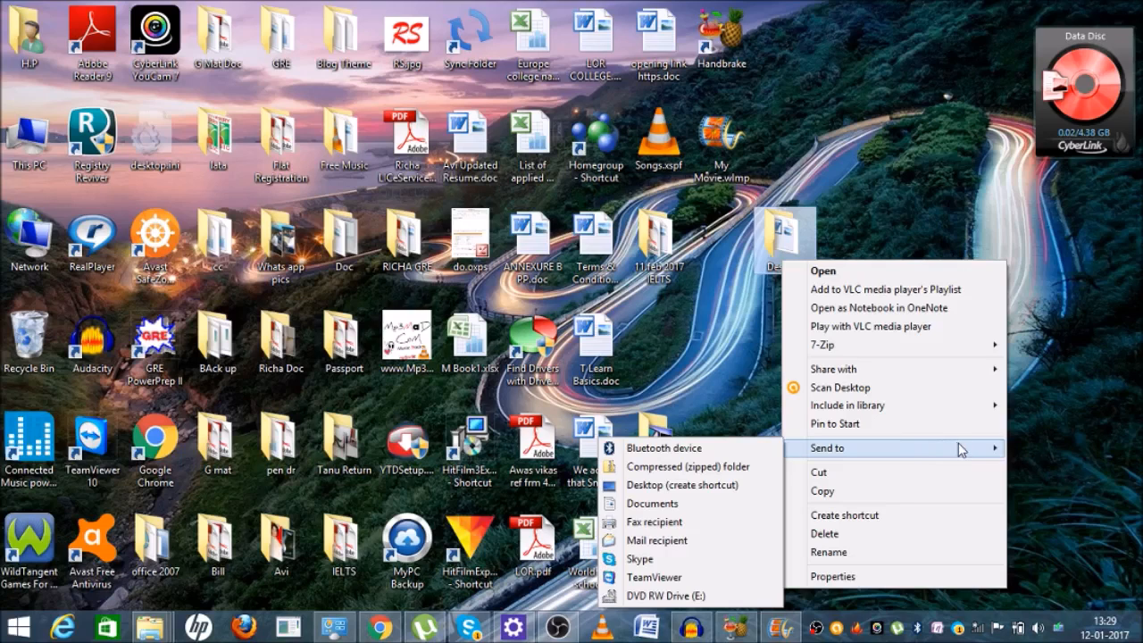